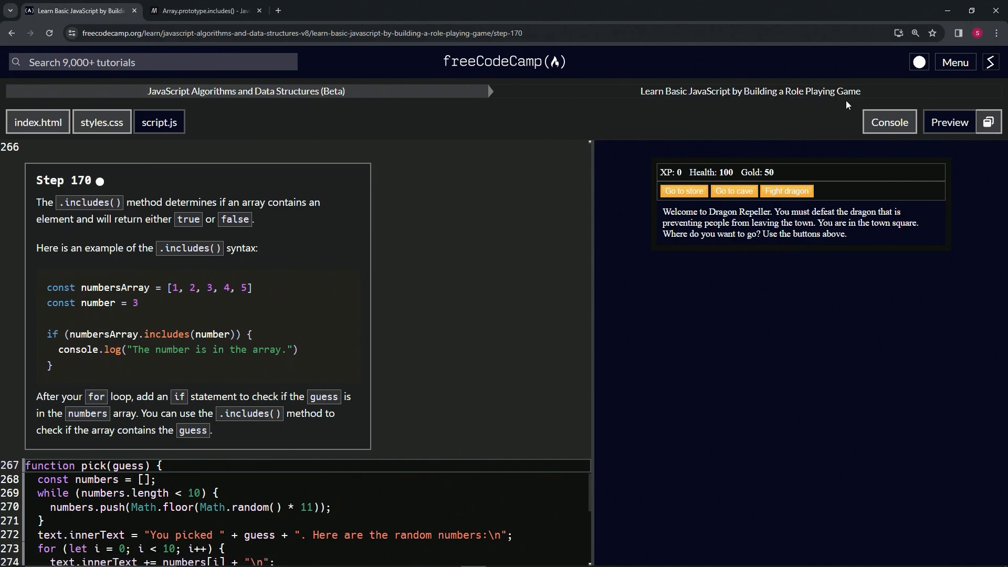
pyautogui.moveTo(101, 198)
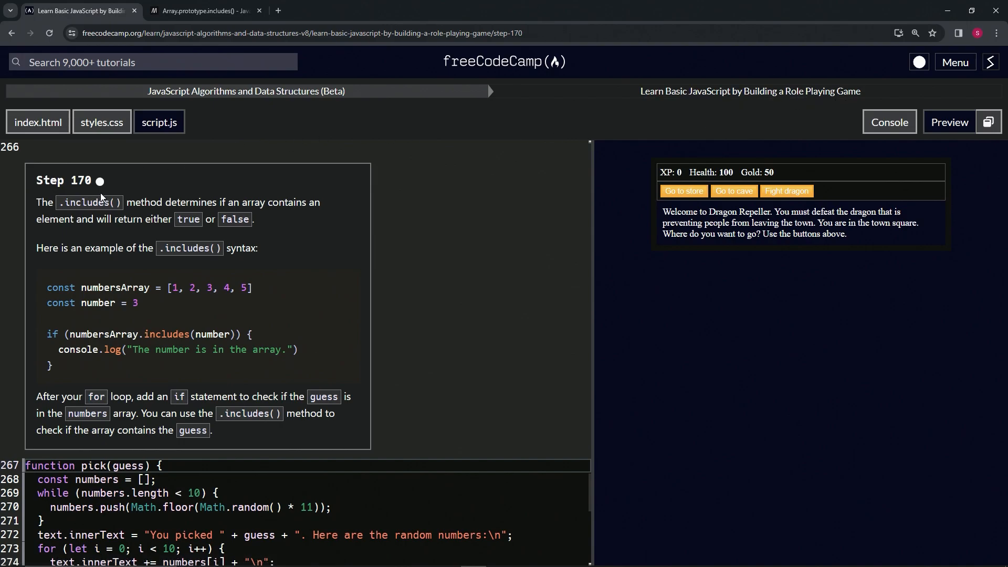
pyautogui.moveTo(38, 200)
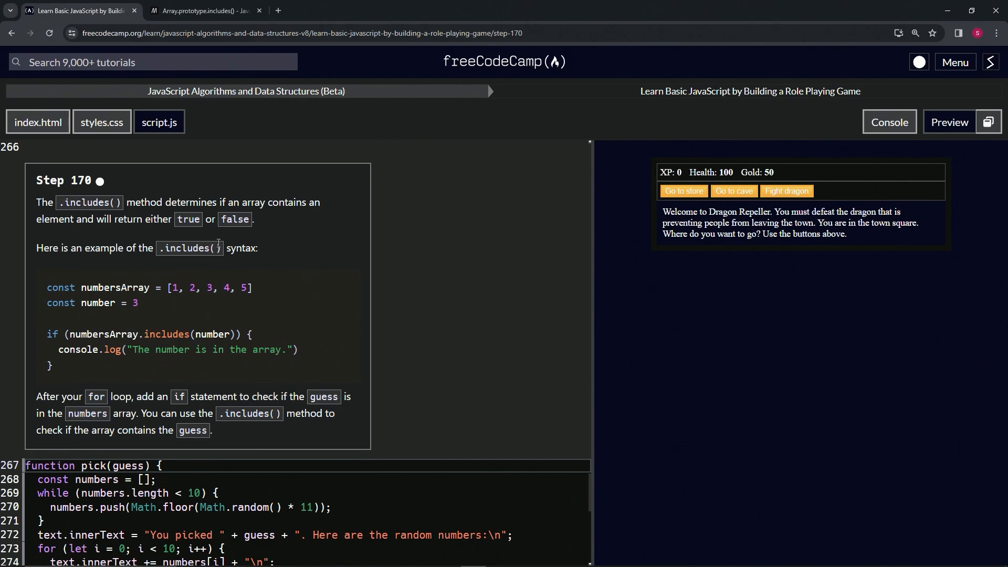
pyautogui.moveTo(120, 299)
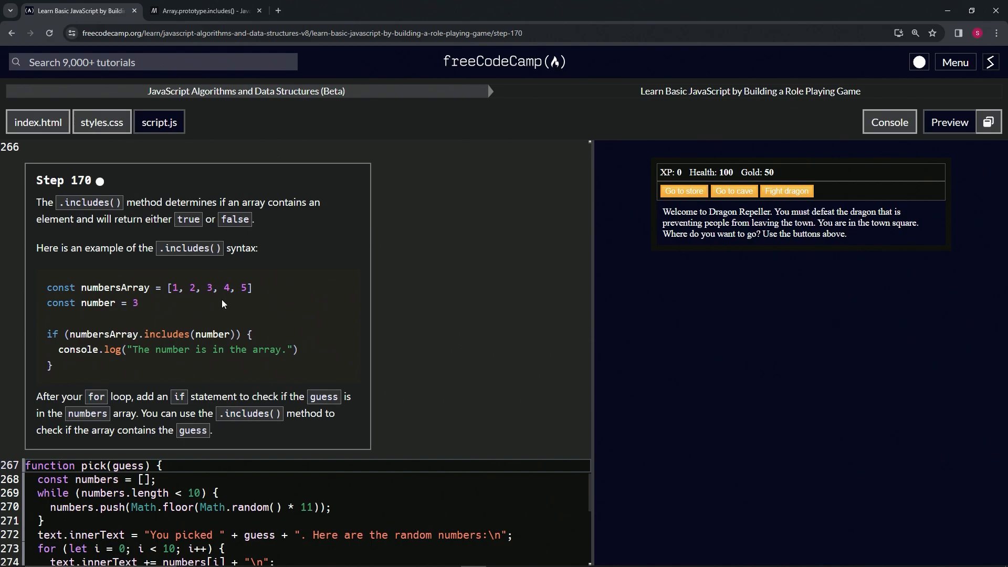
pyautogui.moveTo(101, 314)
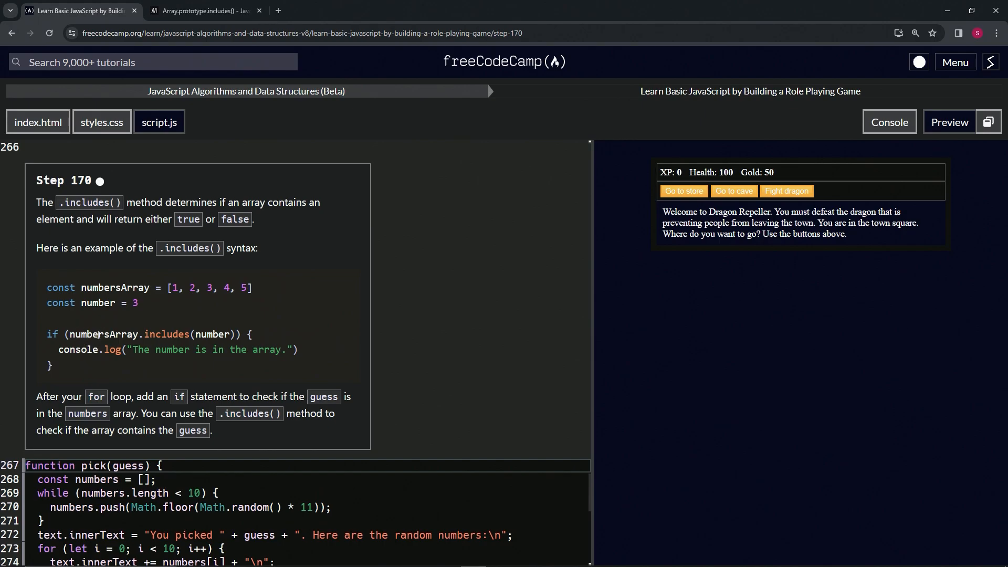
pyautogui.moveTo(218, 328)
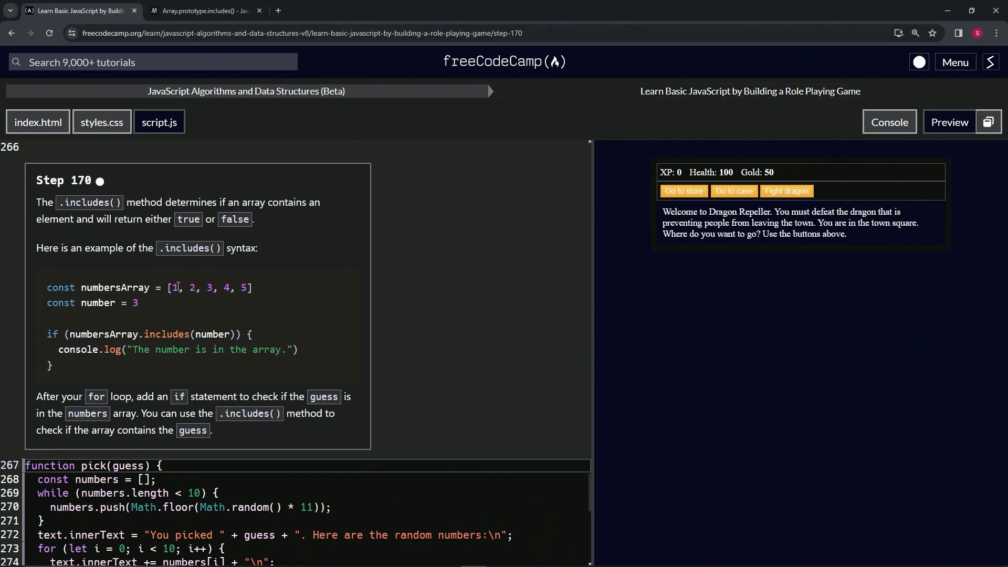
# Run the MDN Array.includes() demo, seeing true, true, false, and return to the lesson.
pyautogui.click(202, 11)
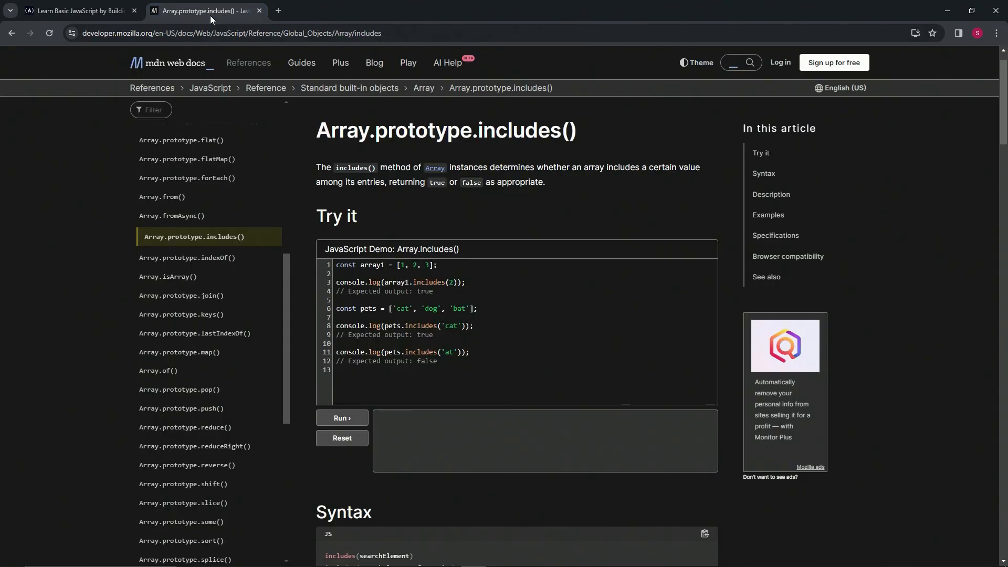
pyautogui.moveTo(320, 179)
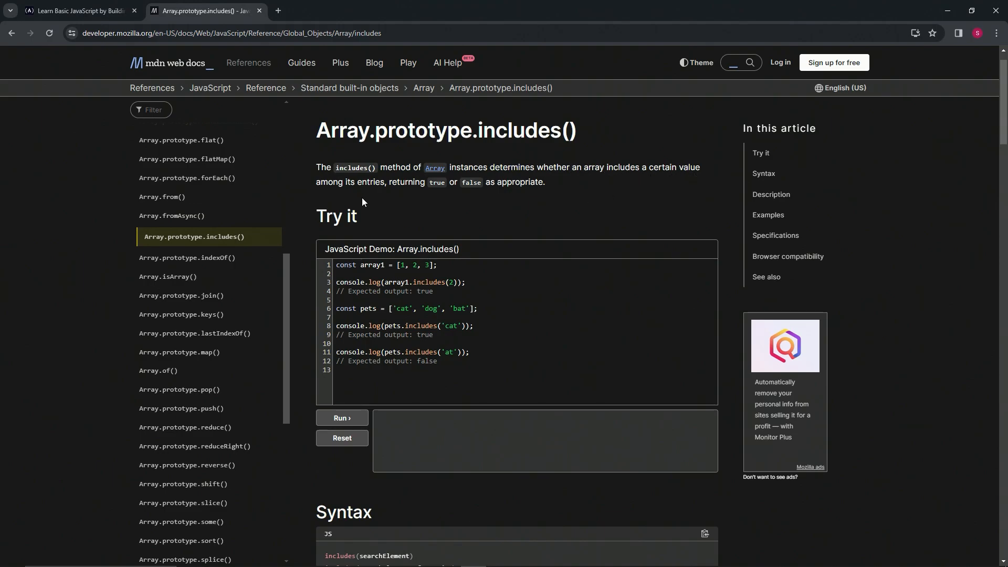
pyautogui.moveTo(430, 195)
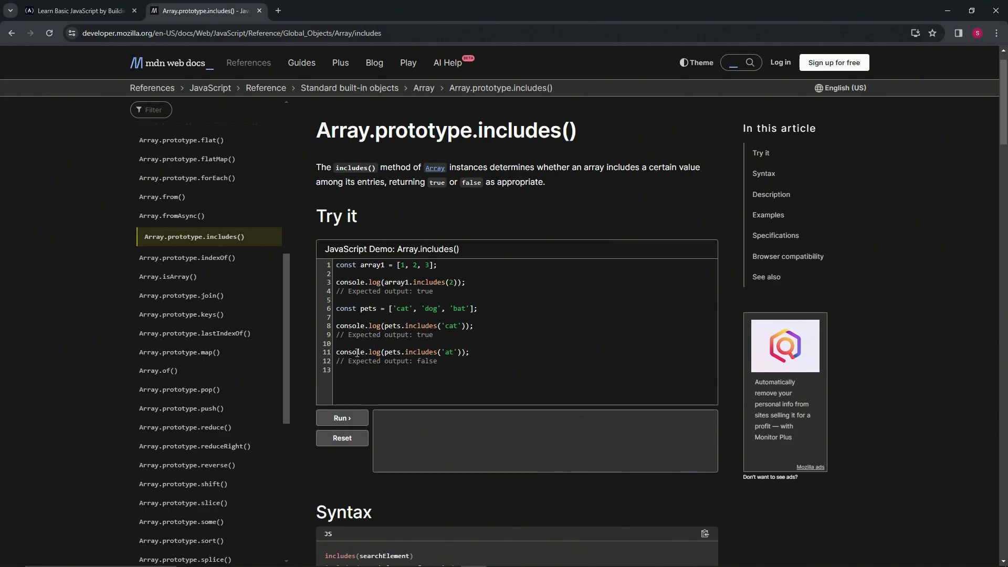
pyautogui.moveTo(422, 351)
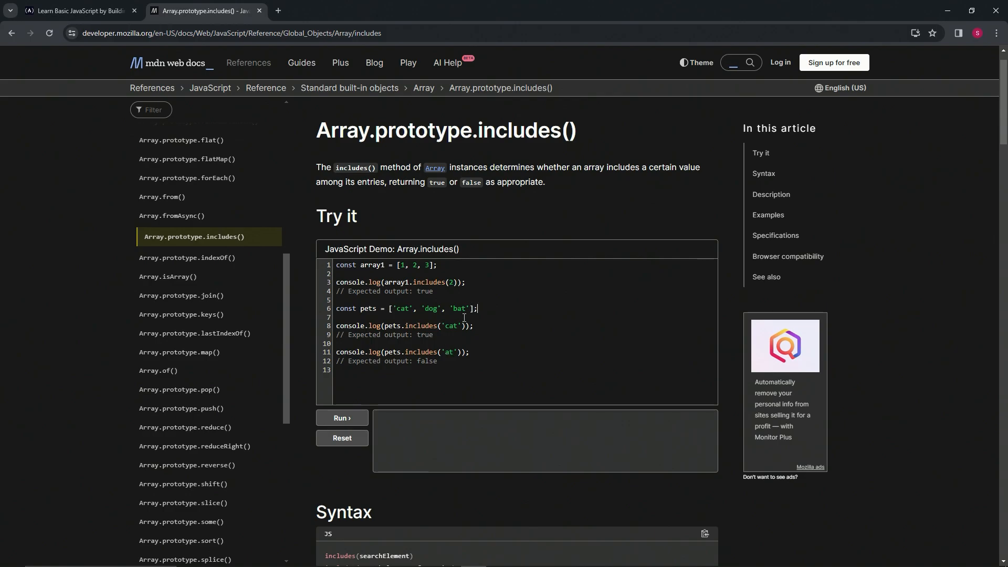
pyautogui.moveTo(343, 420)
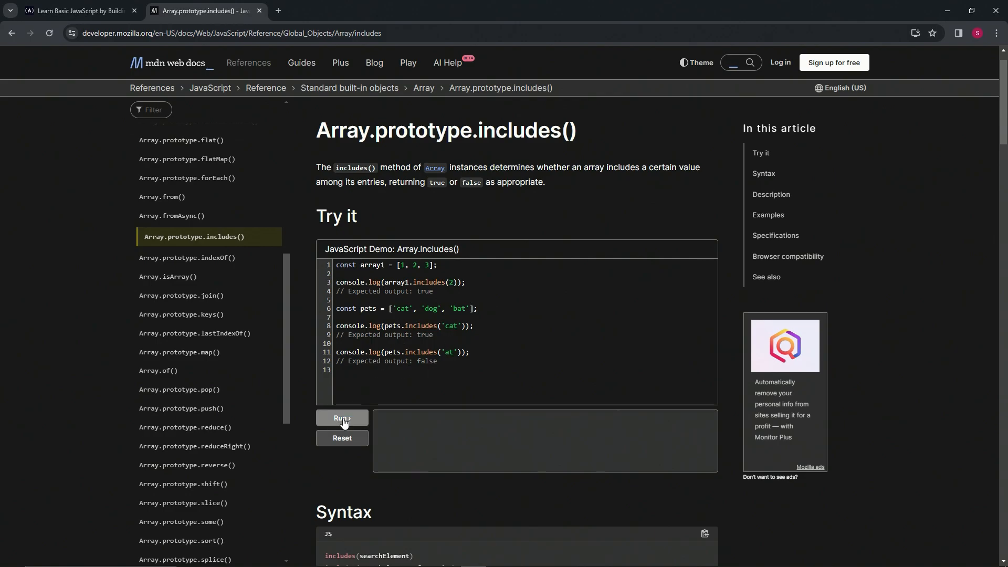
pyautogui.click(342, 419)
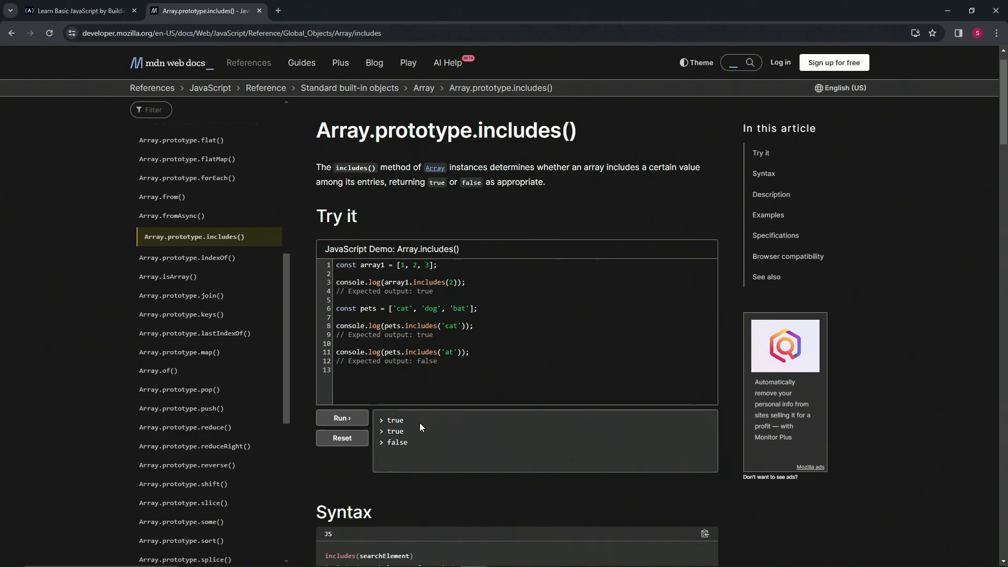
pyautogui.moveTo(321, 219)
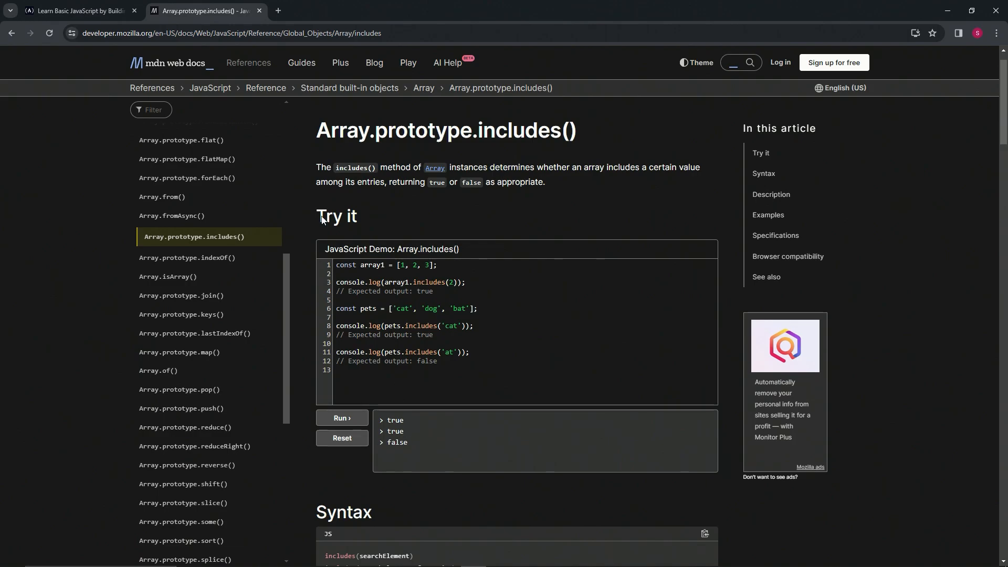
pyautogui.click(74, 11)
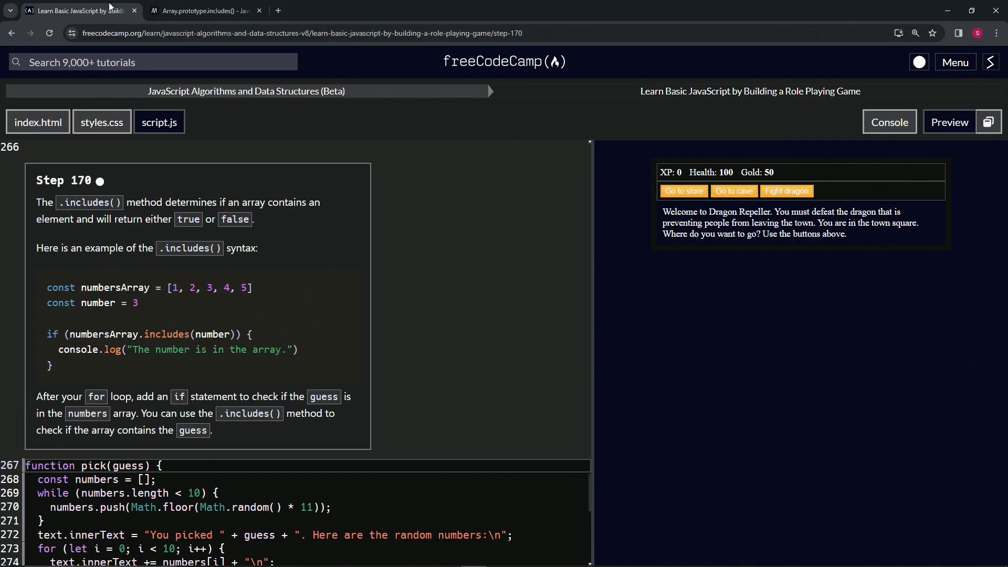
pyautogui.moveTo(55, 408)
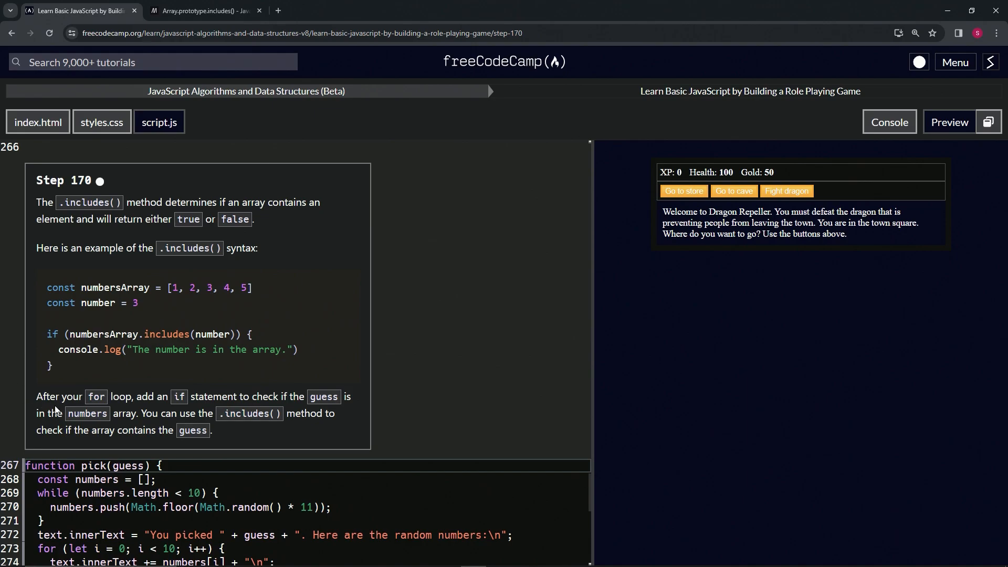
pyautogui.moveTo(204, 397)
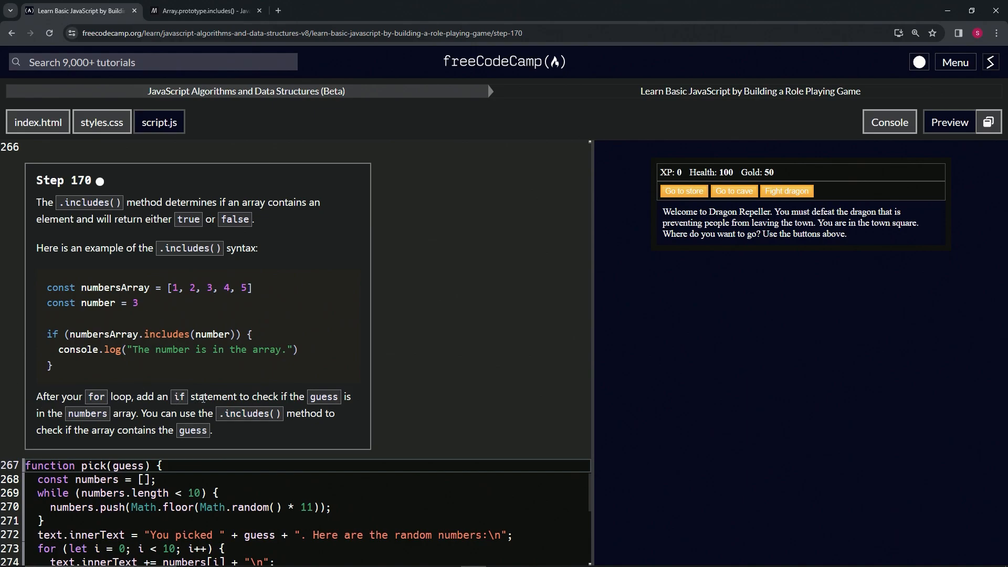
pyautogui.scroll(-3)
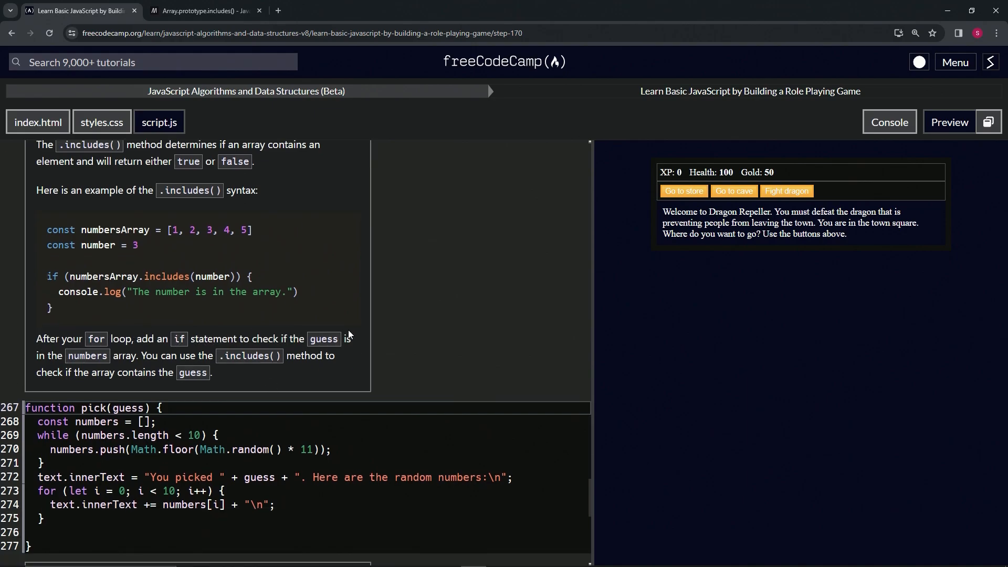
pyautogui.moveTo(145, 353)
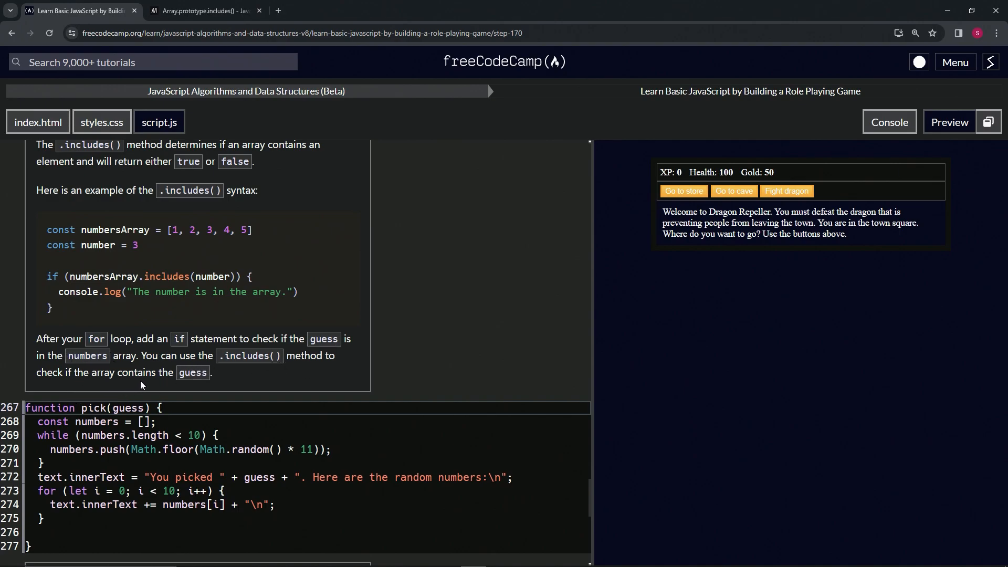
pyautogui.moveTo(172, 390)
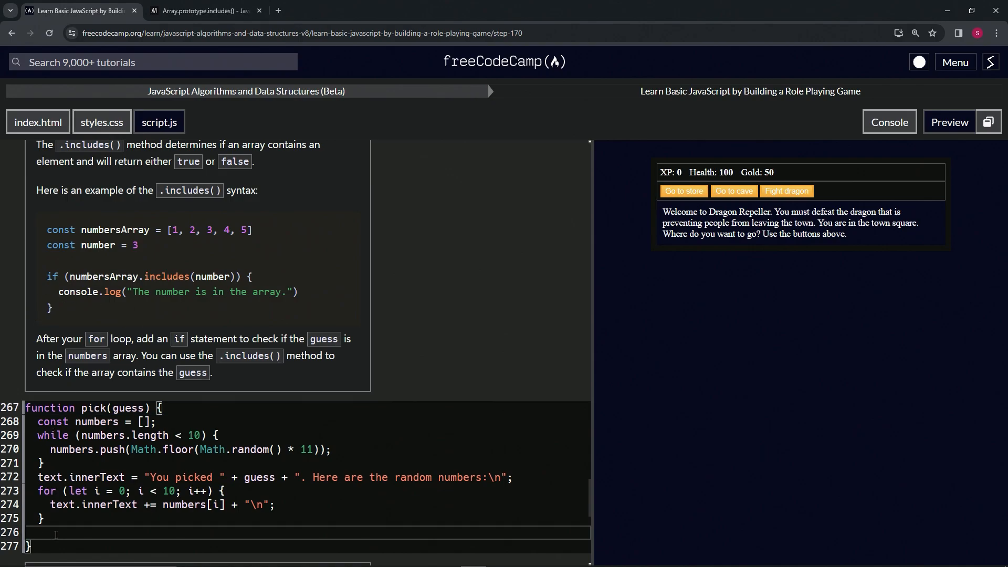
# Add if (numbers.includes(guess)) { } on line 276 after the for loop in pick().
pyautogui.write('if')
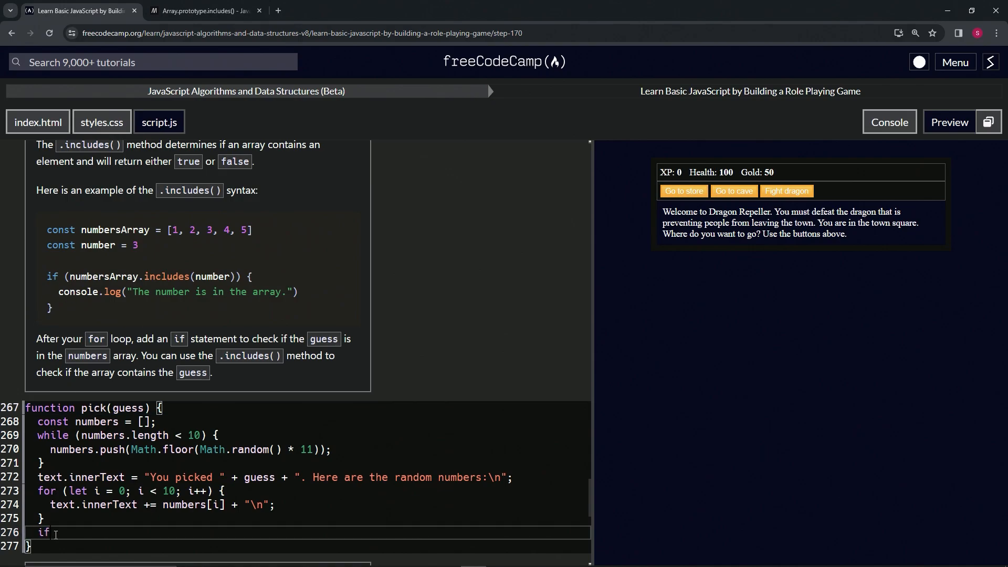
pyautogui.write('(num)')
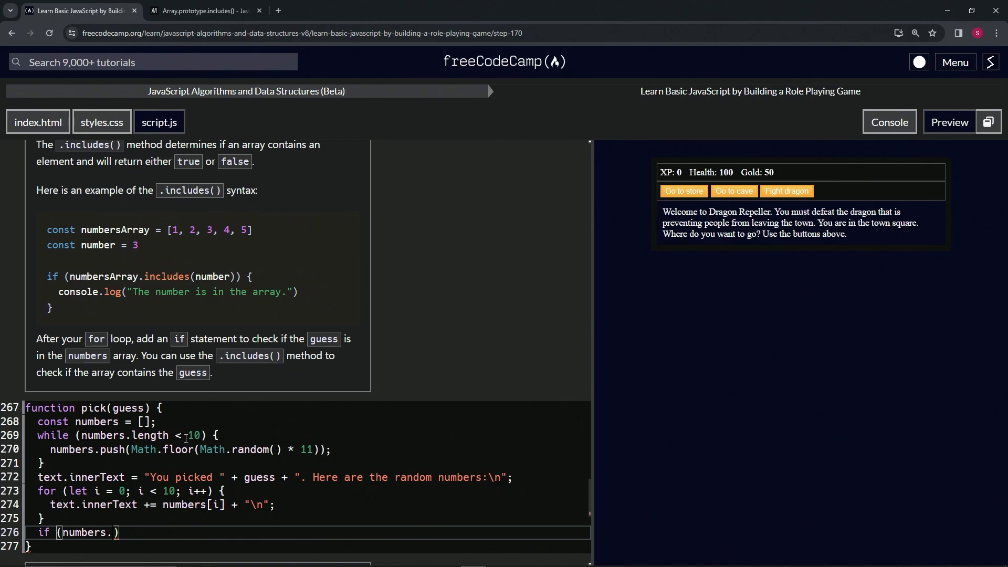
pyautogui.write('om')
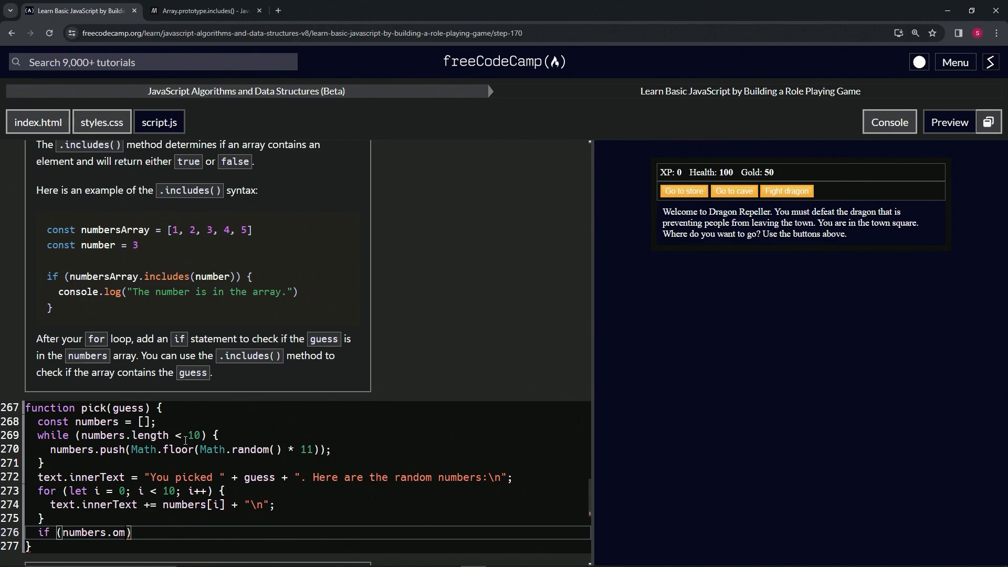
pyautogui.write('includes(')
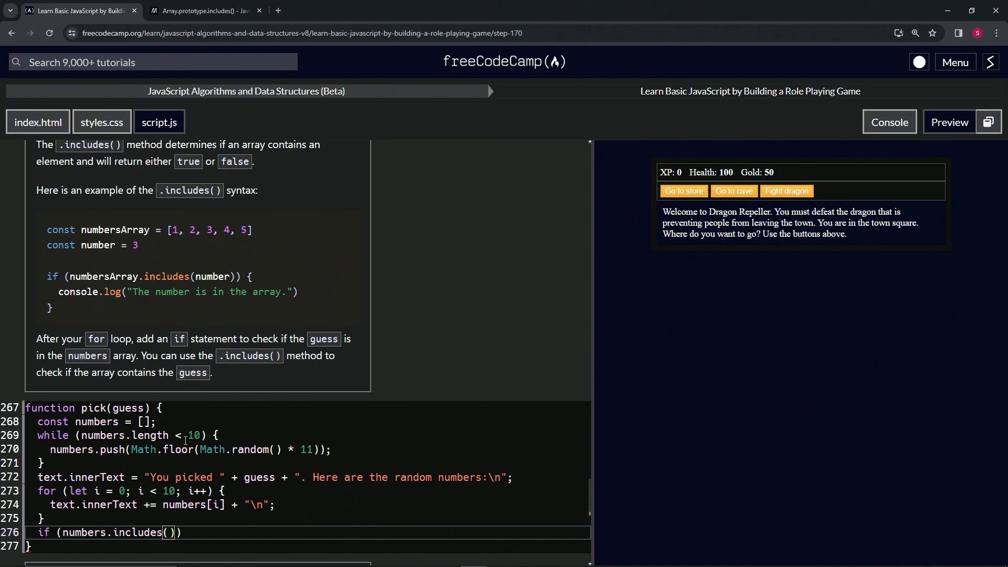
pyautogui.write('guess')
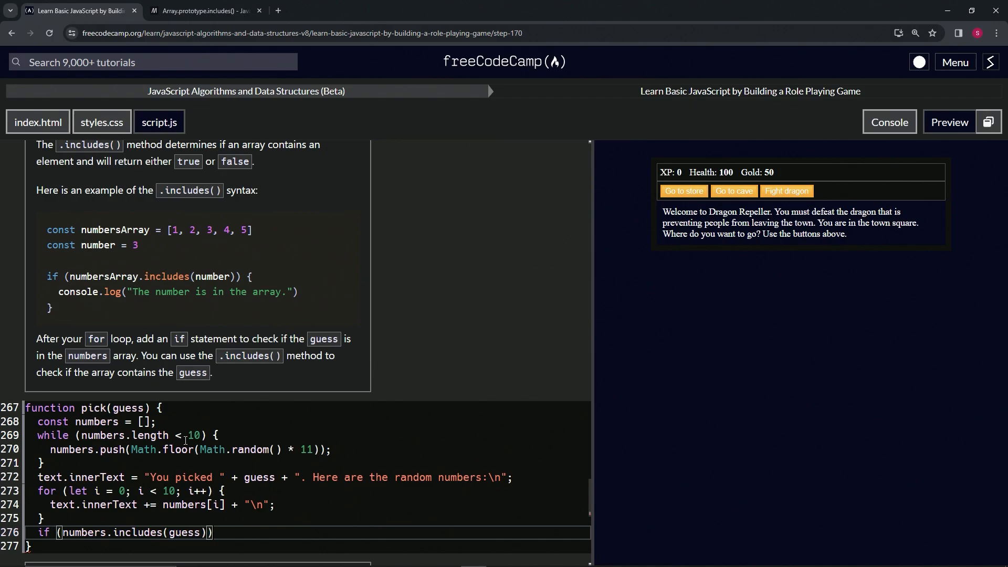
pyautogui.write('{')
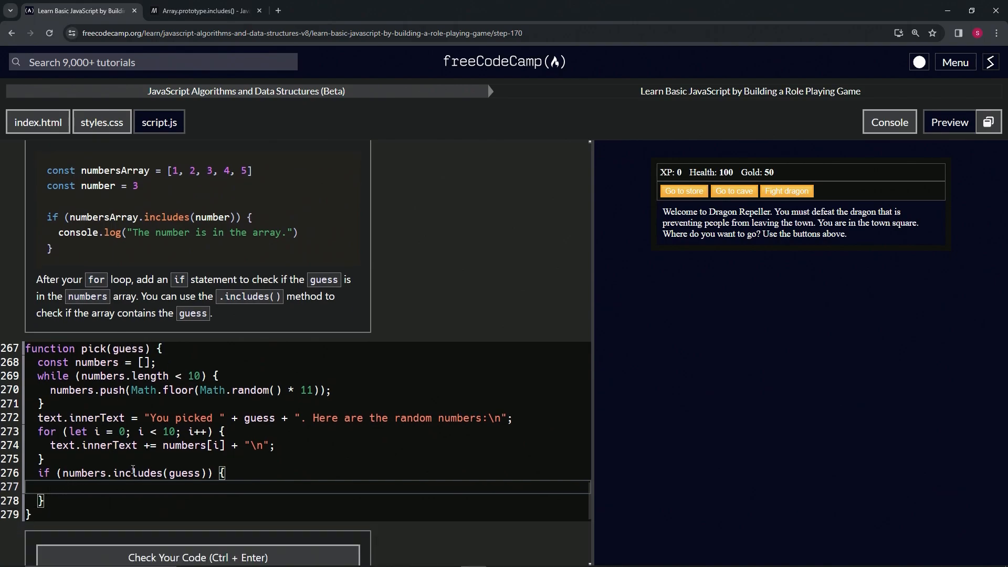
# Check the code for Step 170, submit it, and advance to Step 171.
pyautogui.click(197, 556)
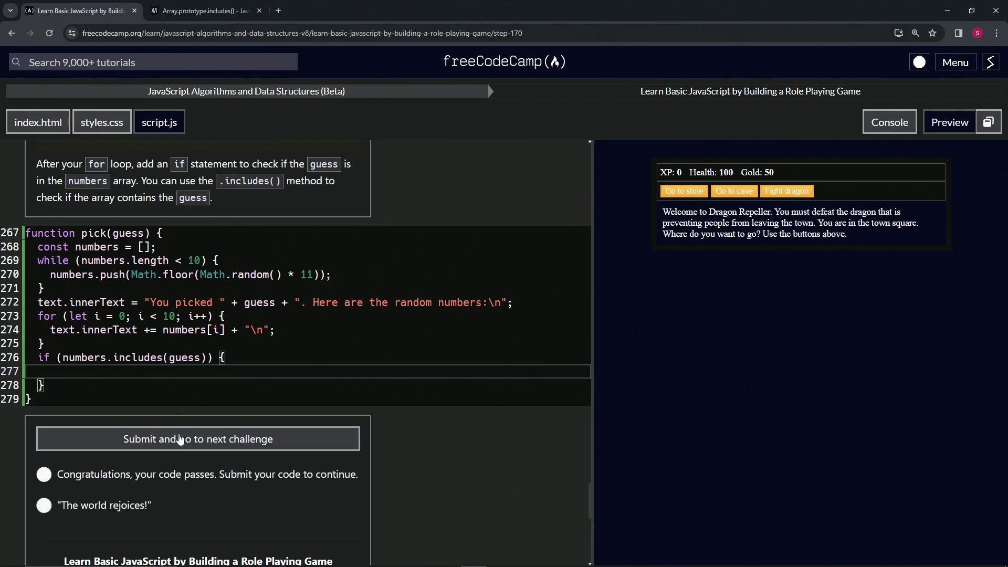
pyautogui.click(197, 438)
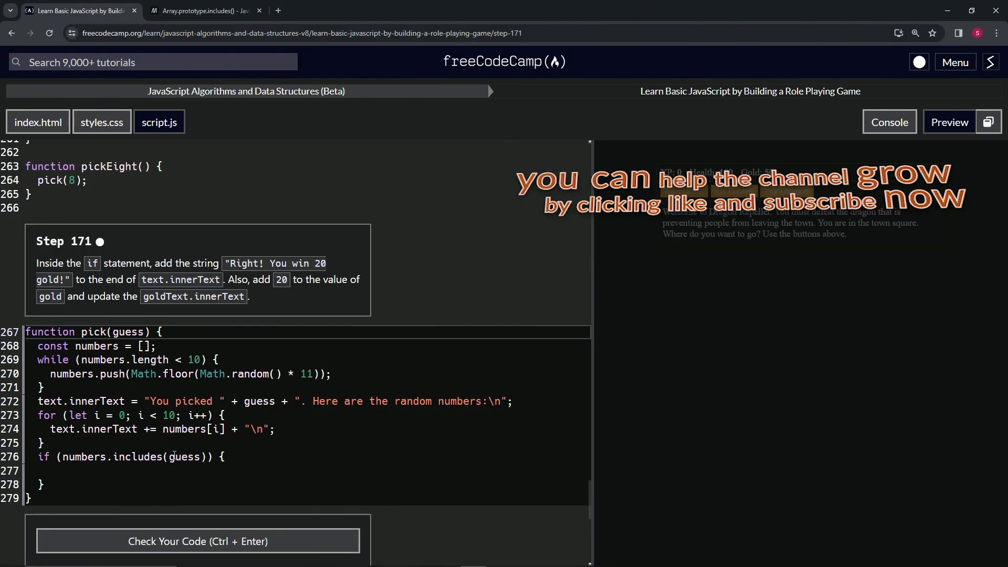